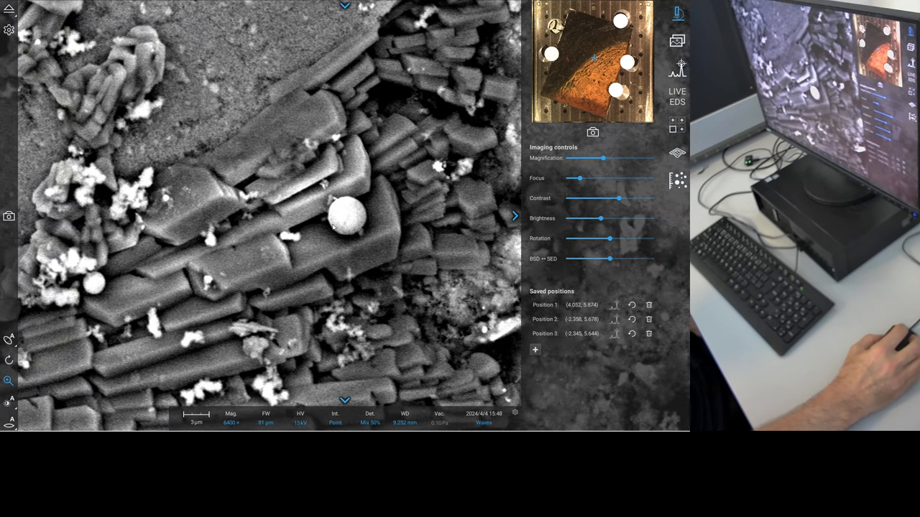
# - Magnify the live image onto the microsphere resting on the crystals and adjust the view
pyautogui.moveTo(603, 157); pyautogui.dragTo(620, 156)
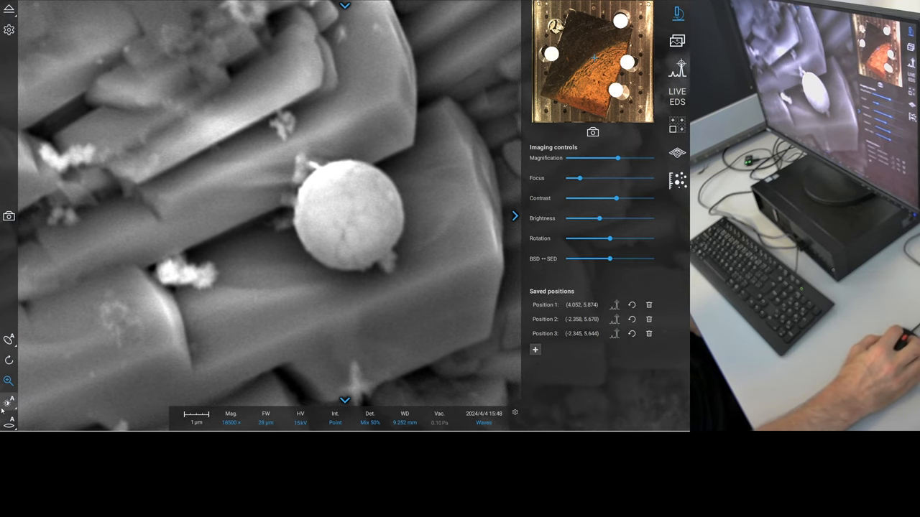
pyautogui.click(9, 402)
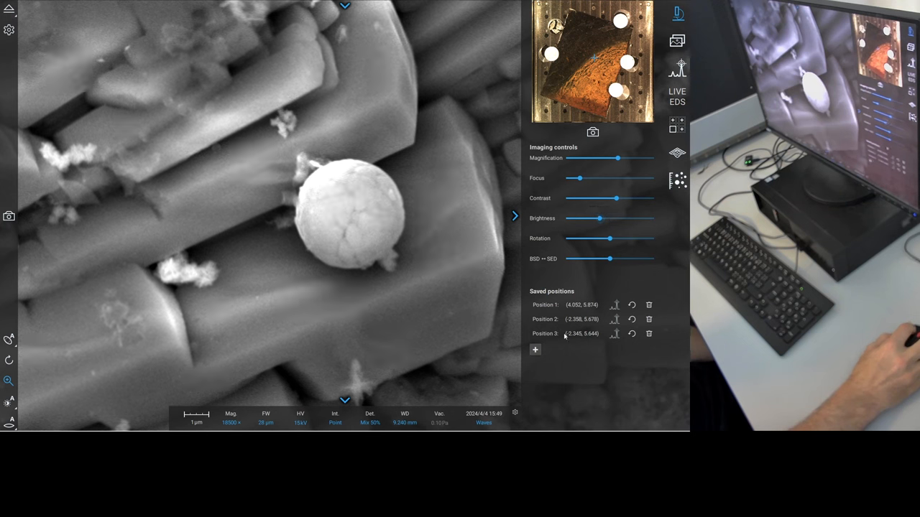
# - Save the microsphere's location as a fourth stage position
pyautogui.click(534, 350)
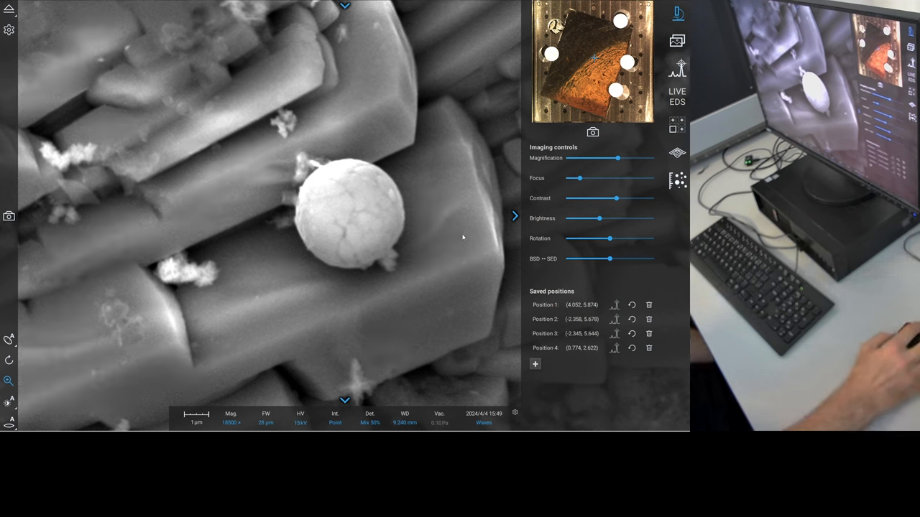
pyautogui.moveTo(440, 221)
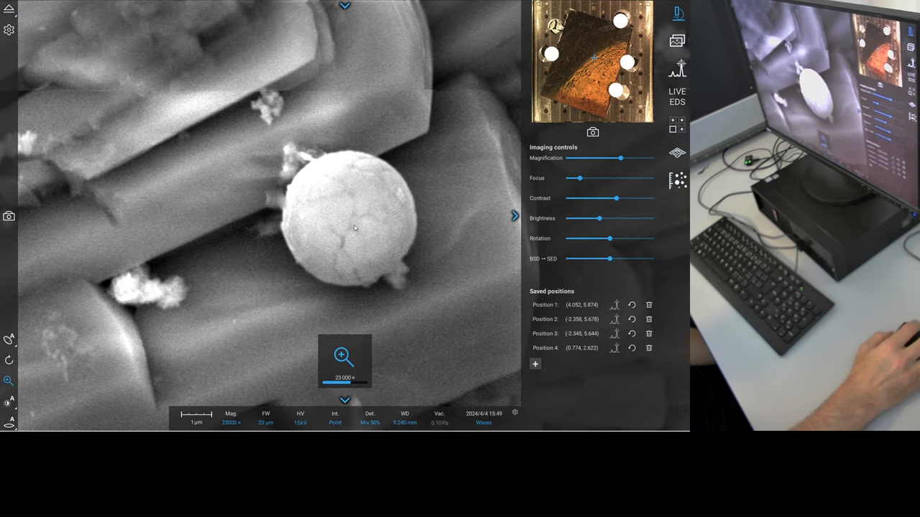
# - Blend the backscatter and secondary-electron detector signals for the microsphere image
pyautogui.moveTo(610, 259); pyautogui.dragTo(651, 258)
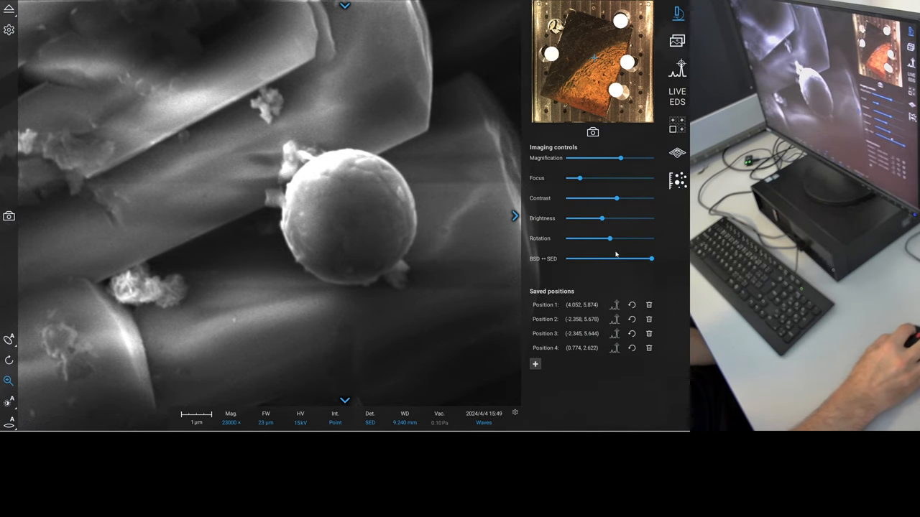
pyautogui.moveTo(649, 259); pyautogui.dragTo(604, 259)
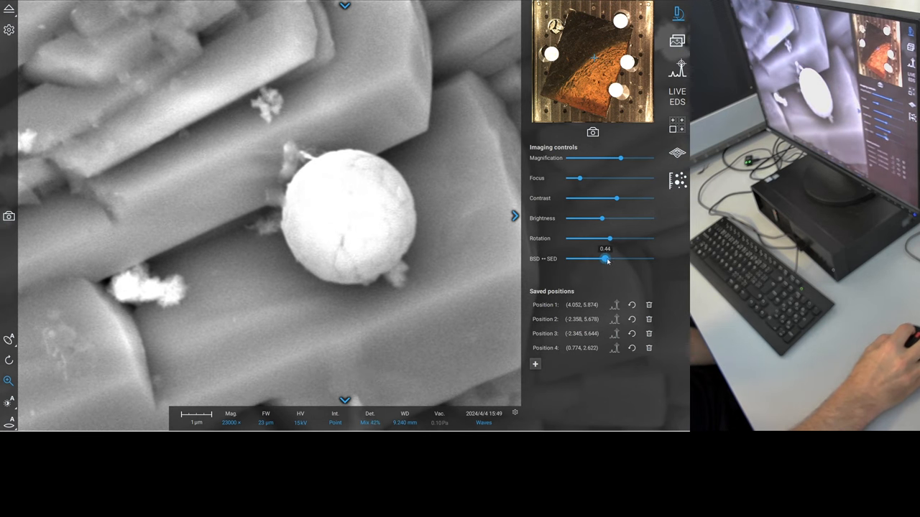
pyautogui.moveTo(604, 259); pyautogui.dragTo(610, 259)
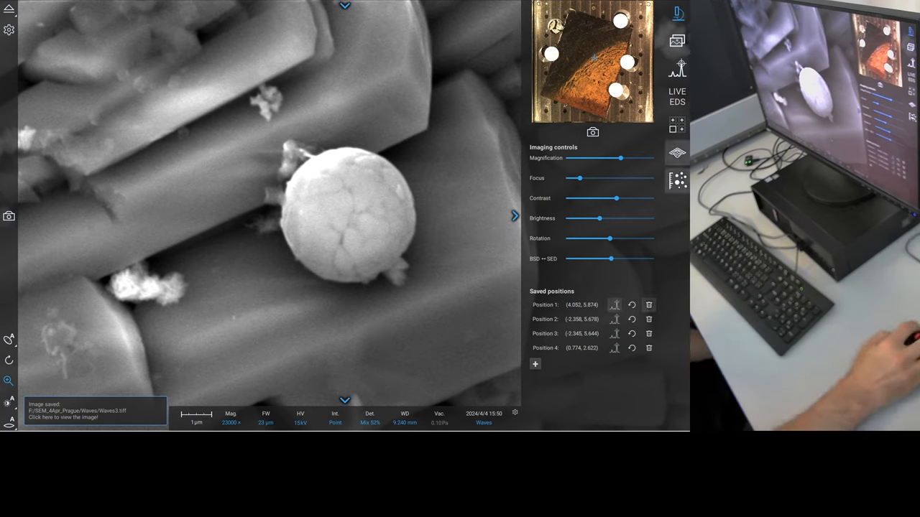
pyautogui.moveTo(677, 69)
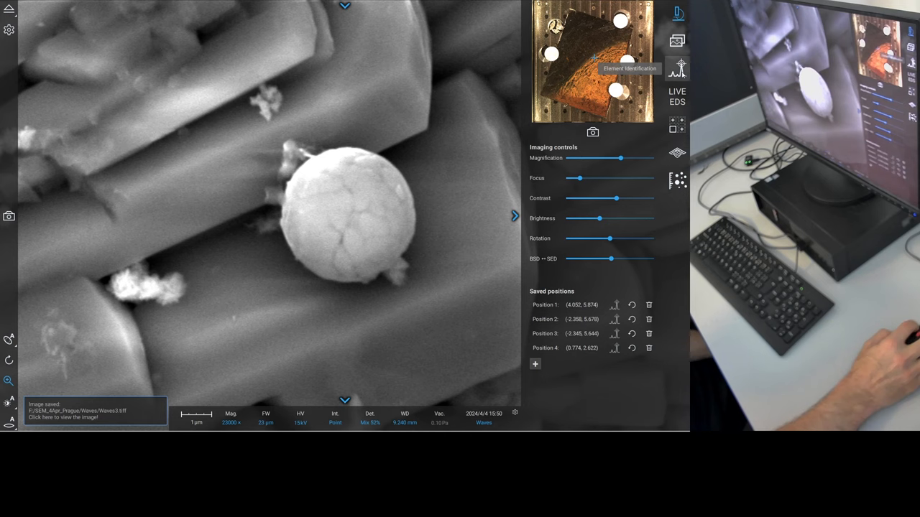
# - Acquire a point EDS spectrum on the microsphere and show atomic concentrations of the elements
pyautogui.click(675, 69)
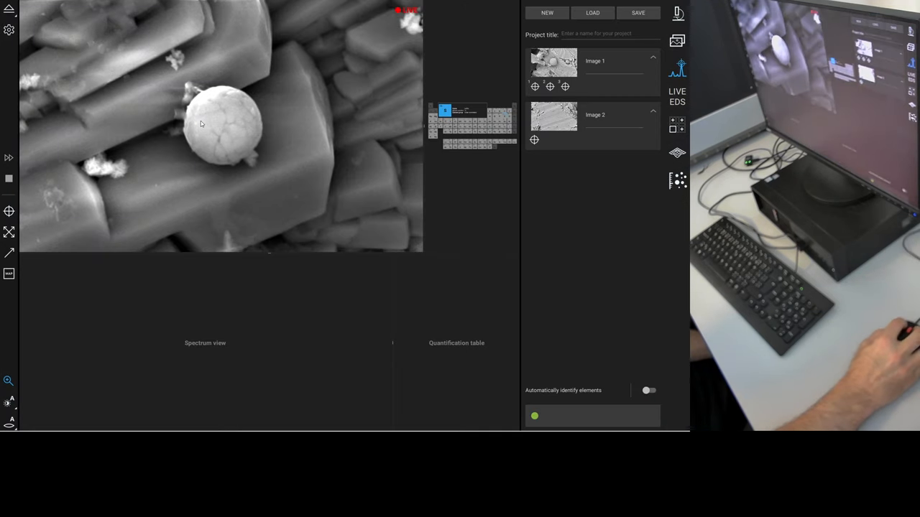
pyautogui.click(9, 210)
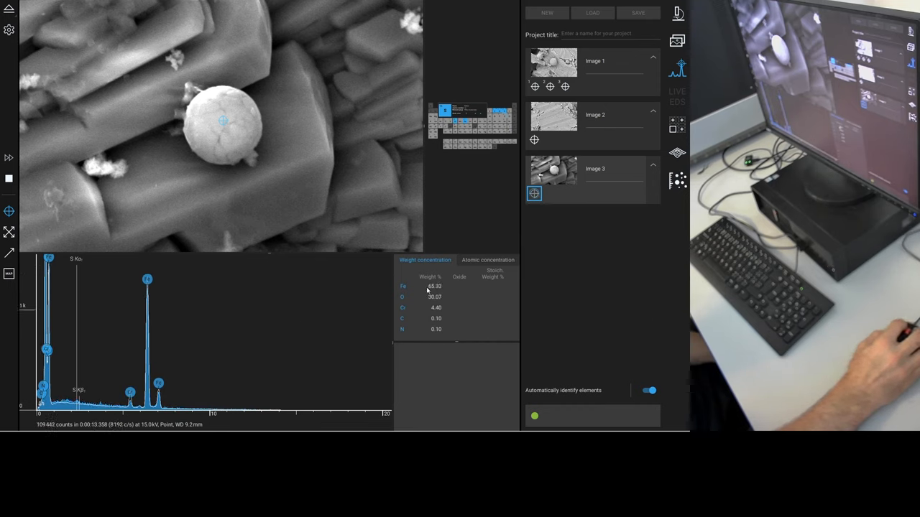
pyautogui.click(487, 258)
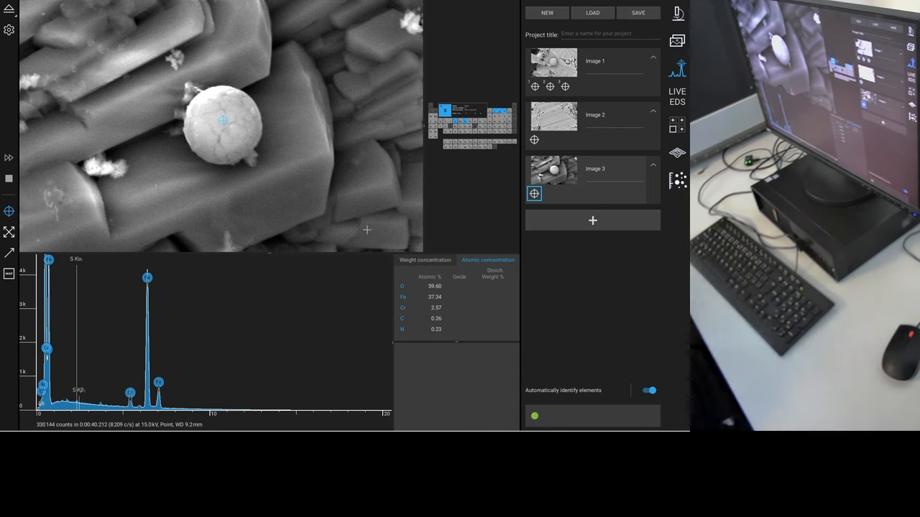
pyautogui.moveTo(325, 247)
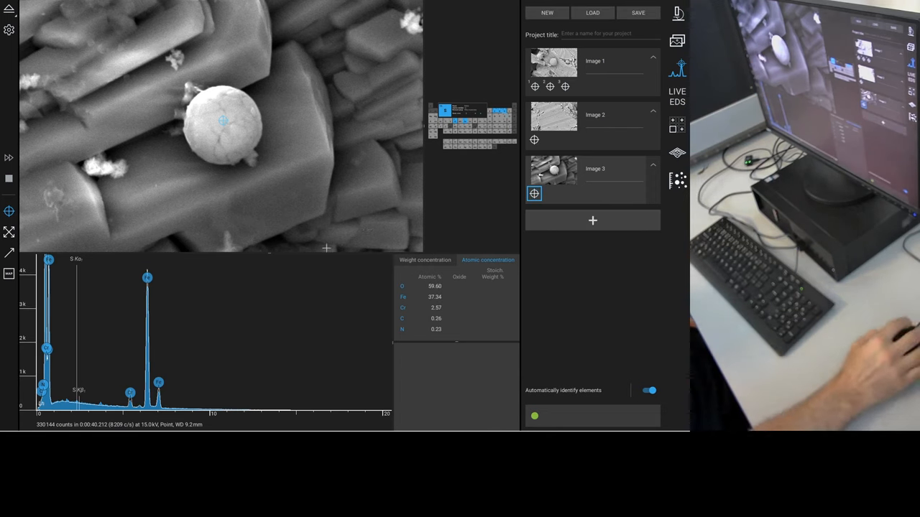
pyautogui.moveTo(261, 158)
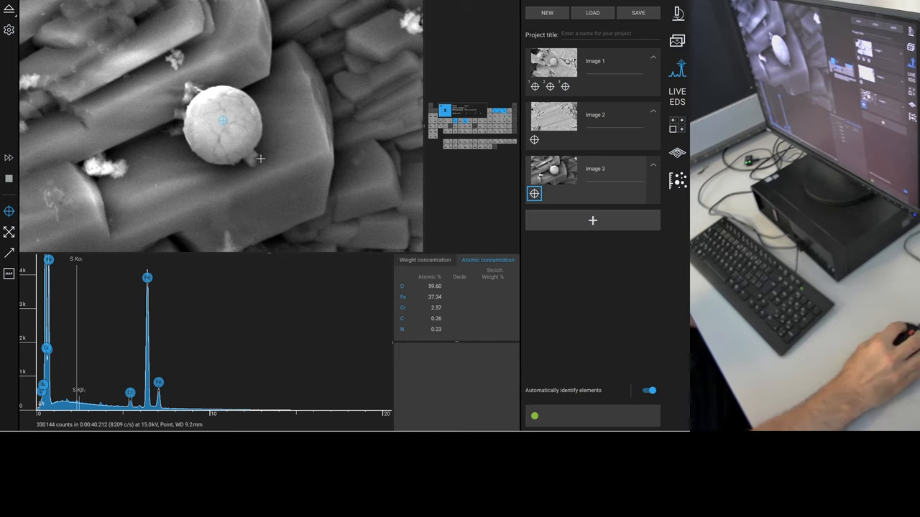
pyautogui.moveTo(298, 166)
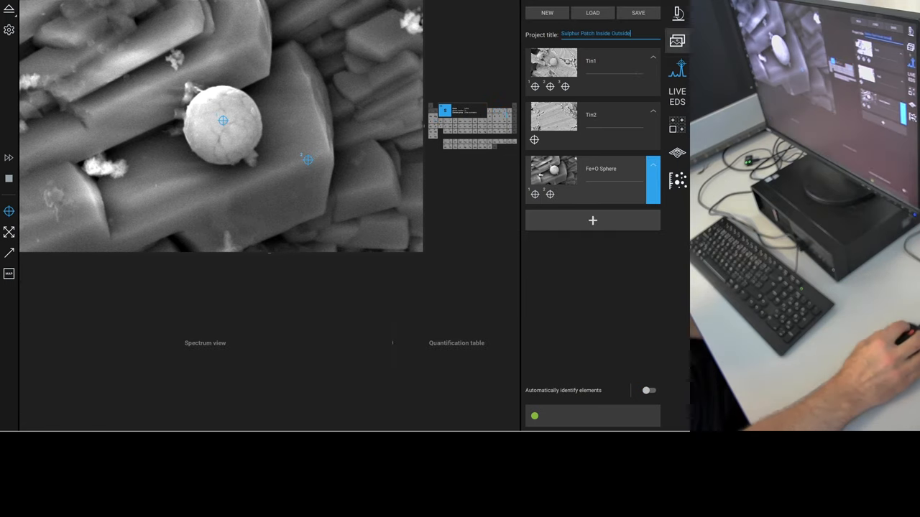
# - Return to the live imaging view and delete the extra saved stage positions
pyautogui.click(677, 13)
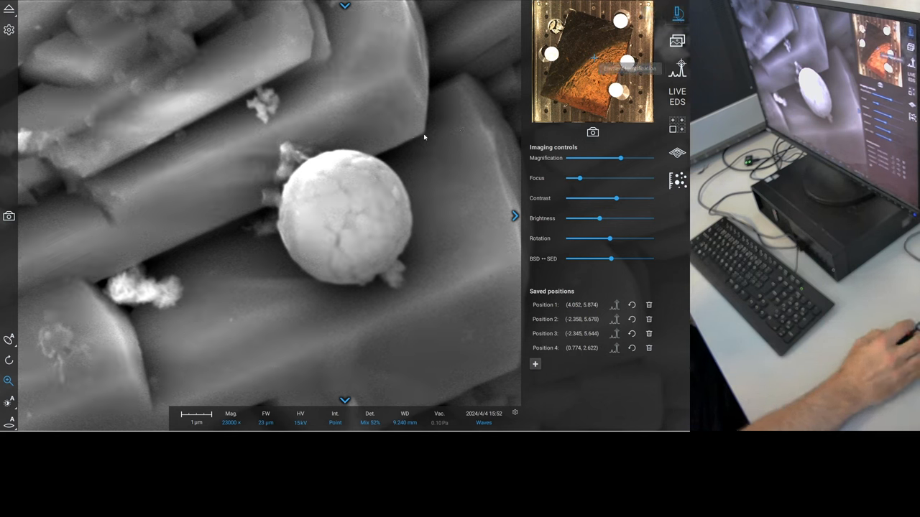
pyautogui.click(649, 319)
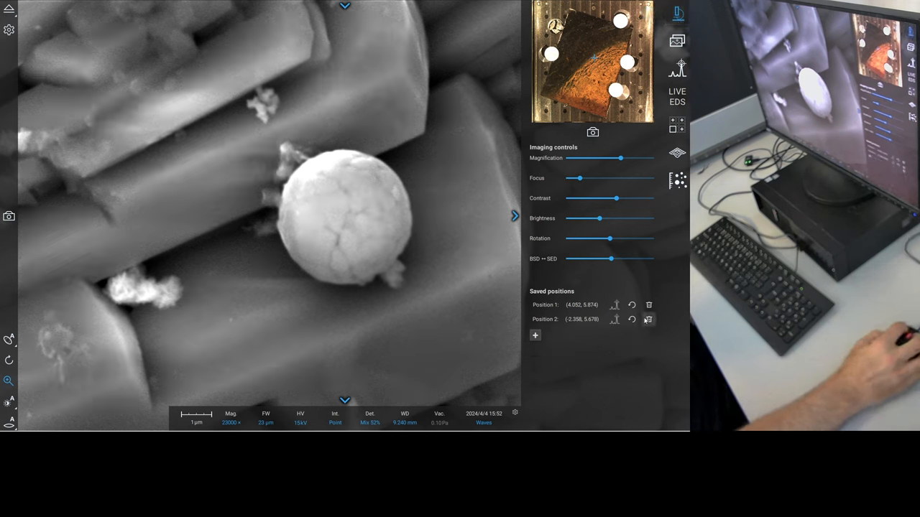
pyautogui.click(648, 319)
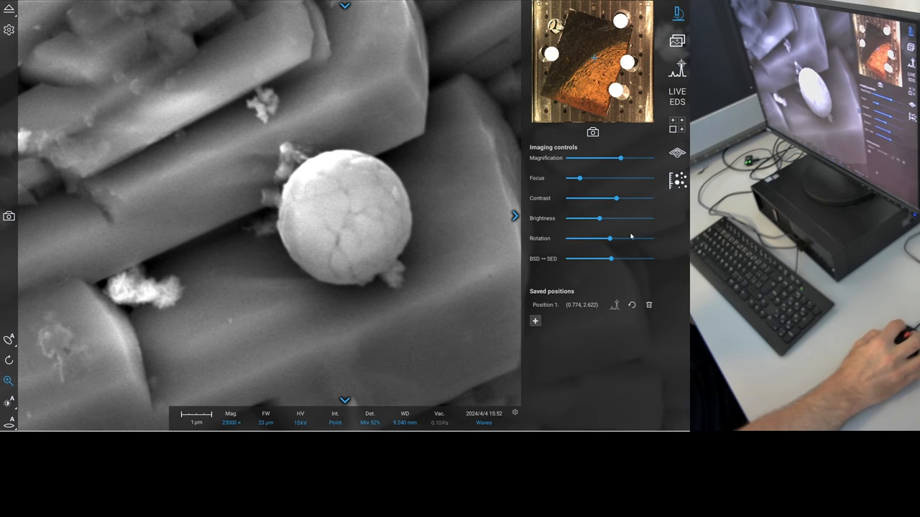
pyautogui.moveTo(677, 70)
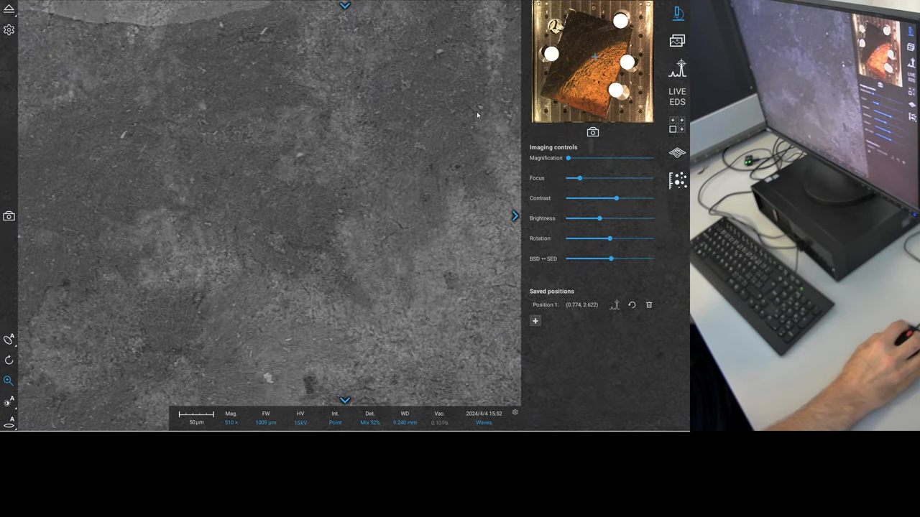
# - Centre the second spherical particle and raise magnification until it fills the image
pyautogui.scroll(3)
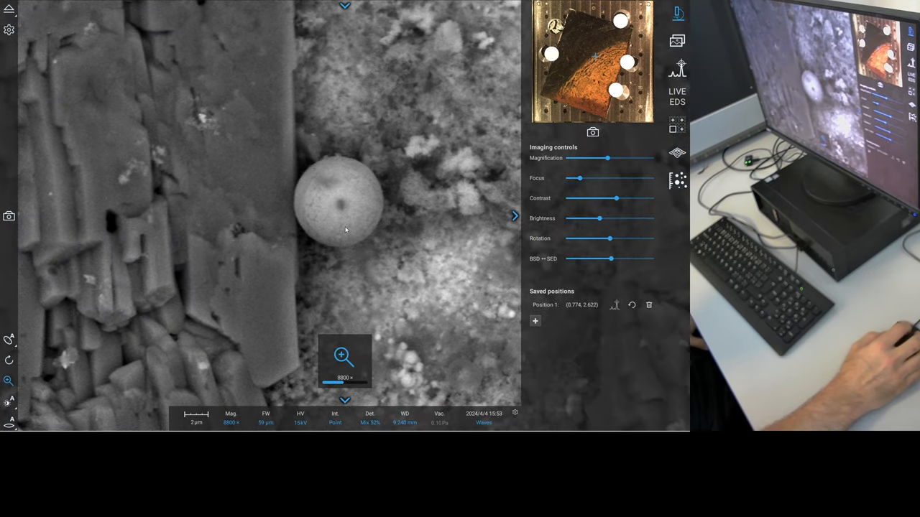
pyautogui.click(344, 356)
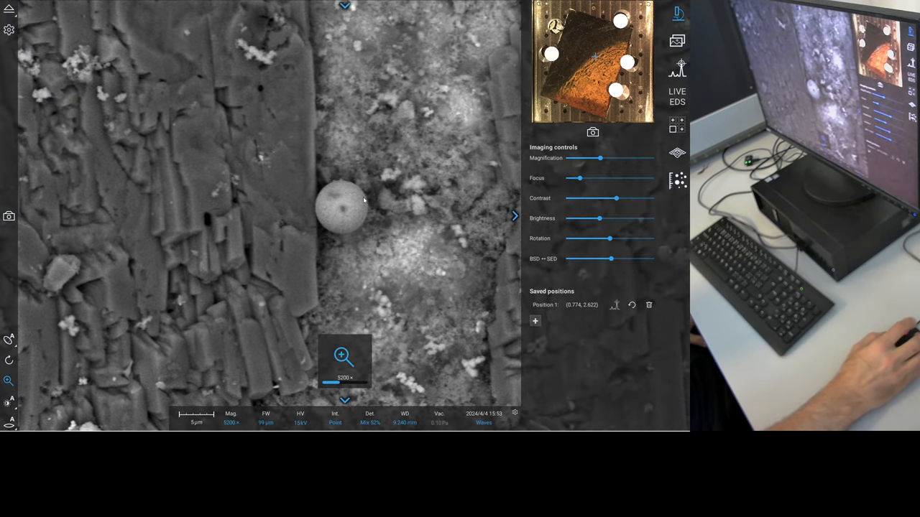
pyautogui.scroll(-3)
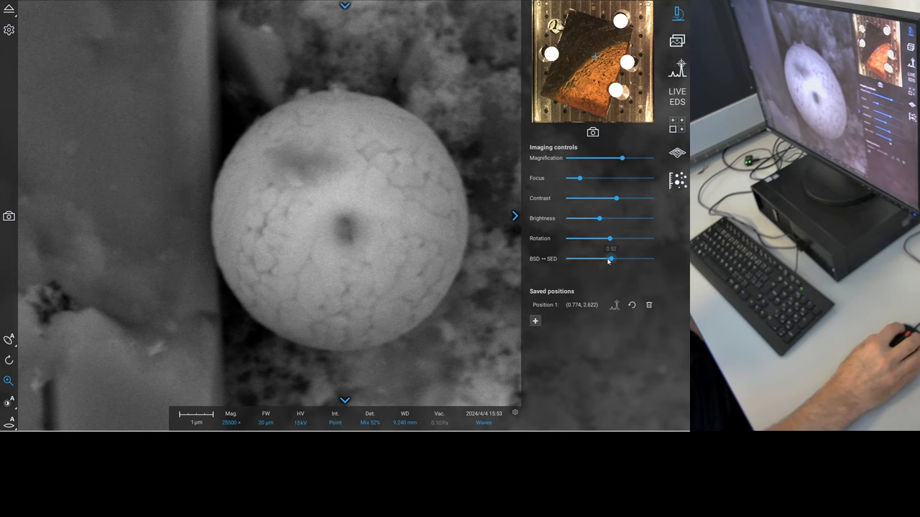
# - Switch imaging fully to secondary electrons and adjust the view of the microsphere
pyautogui.moveTo(609, 258); pyautogui.dragTo(652, 259)
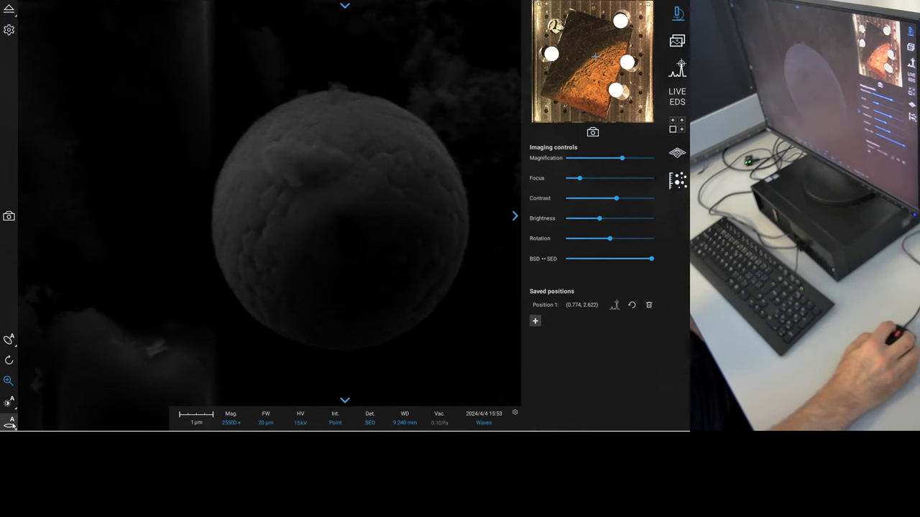
pyautogui.click(9, 402)
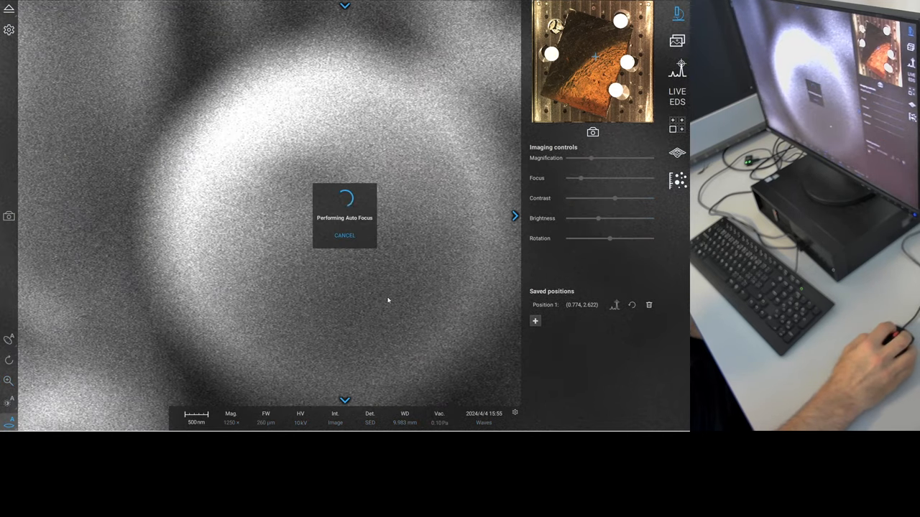
pyautogui.moveTo(393, 250)
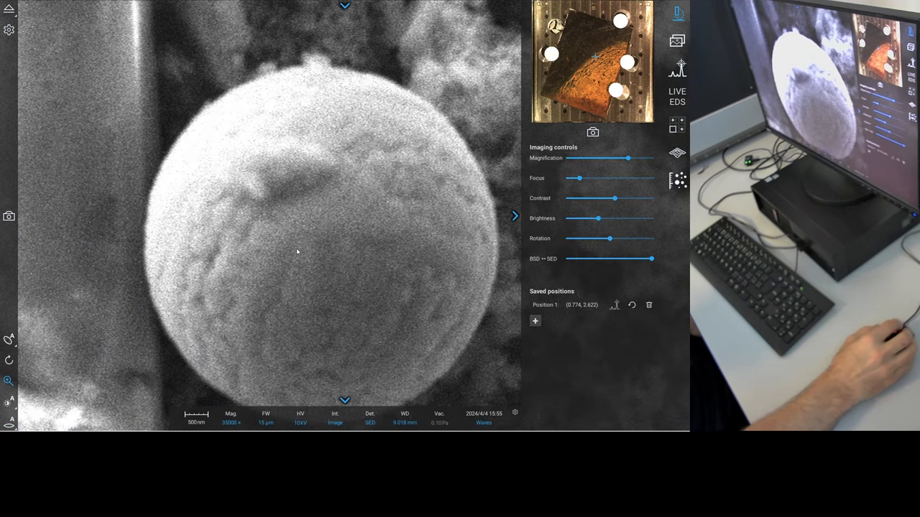
# - Reposition the microsphere in view and choose a new beam voltage for imaging
pyautogui.moveTo(627, 158); pyautogui.dragTo(601, 158)
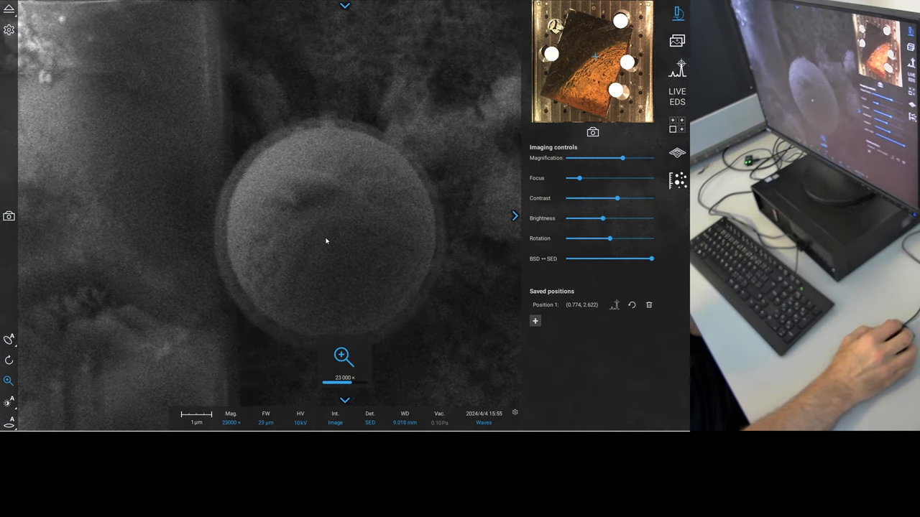
pyautogui.click(300, 422)
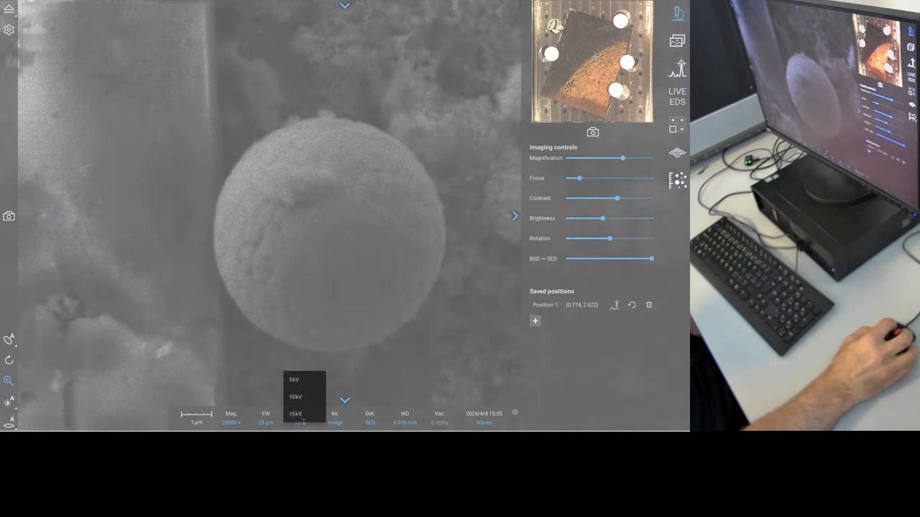
pyautogui.click(296, 414)
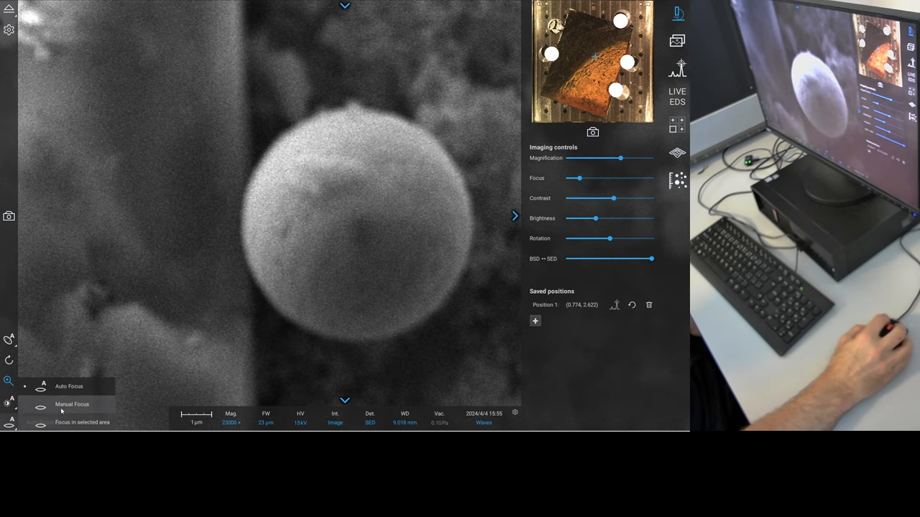
# - Start auto focus on the microsphere for the high-resolution image
pyautogui.click(82, 422)
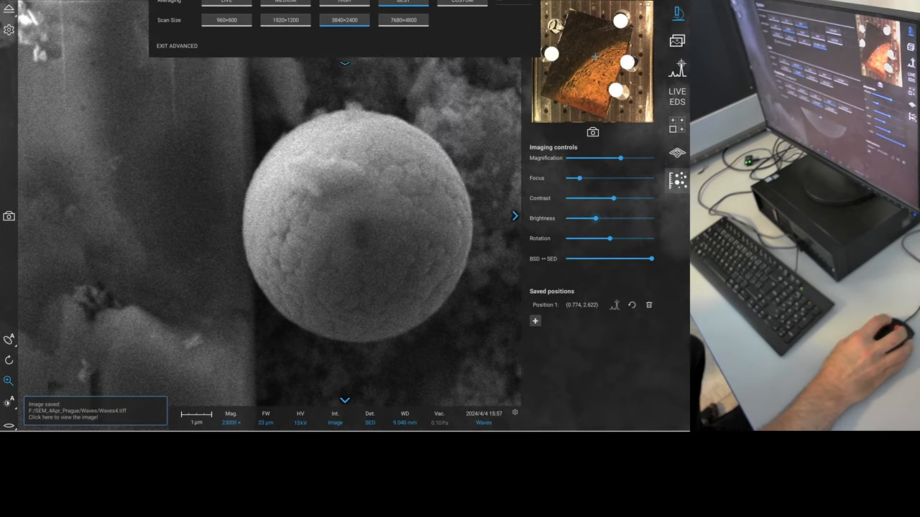
# - Switch to the EDS elemental analysis workspace for spot analysis on the sphere
pyautogui.click(677, 75)
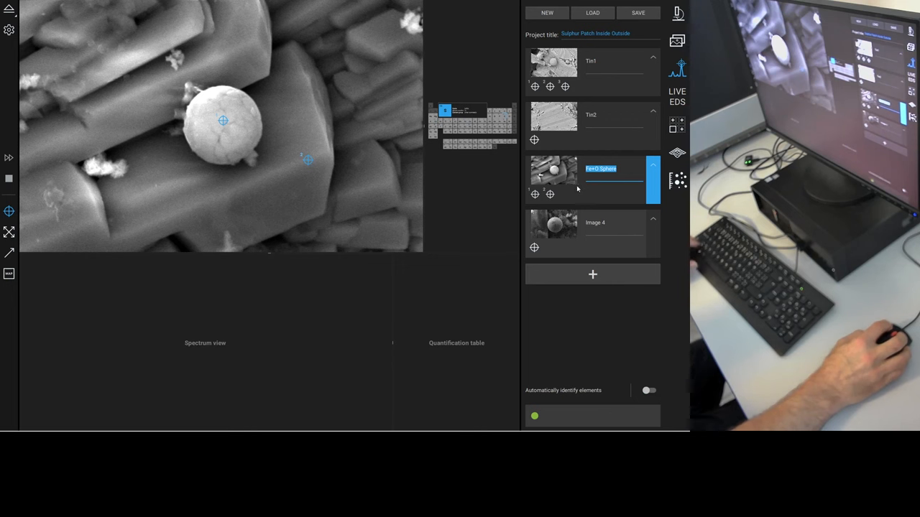
pyautogui.click(647, 391)
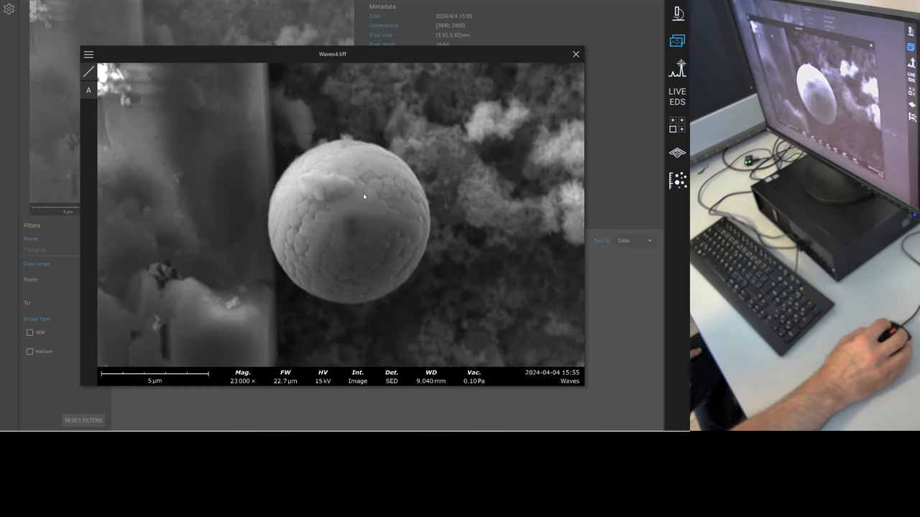
pyautogui.moveTo(333, 204)
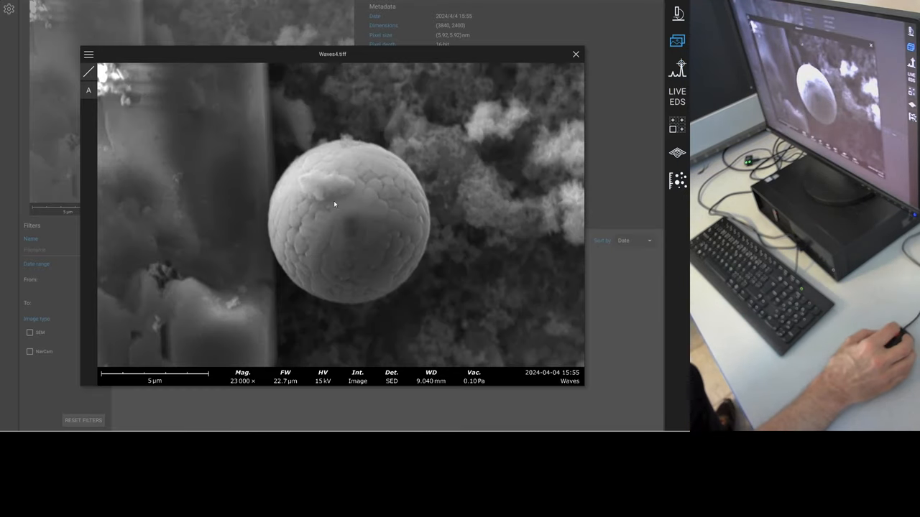
# - Zoom the saved image viewer onto the microsphere to reveal its crenelated, plate-like surface
pyautogui.scroll(3)
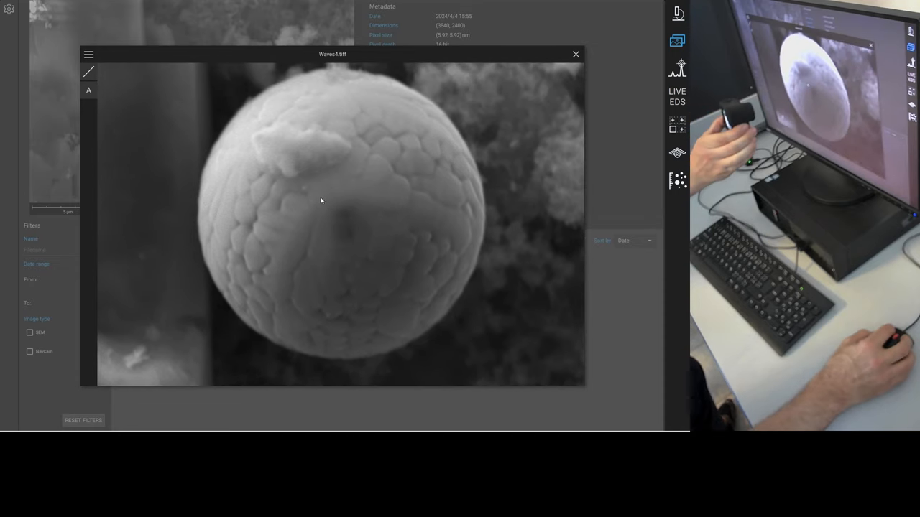
pyautogui.moveTo(572, 137)
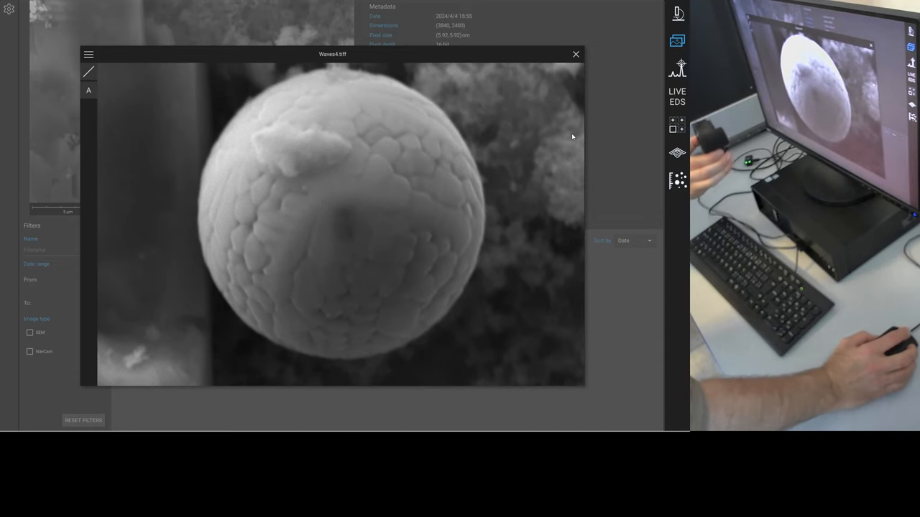